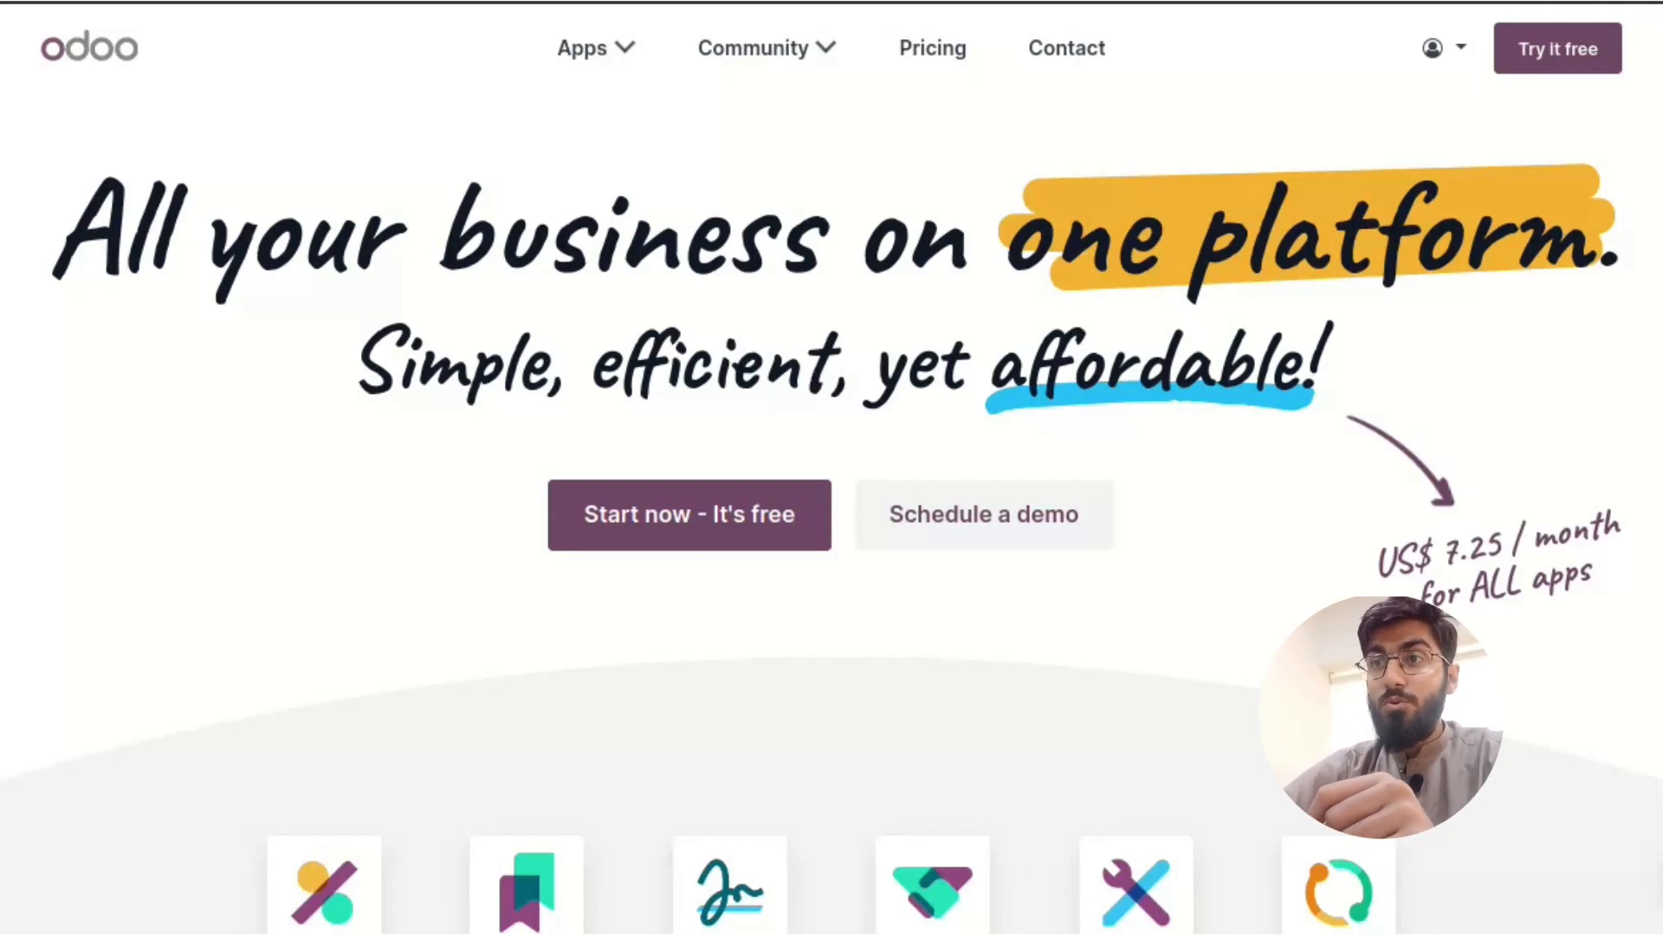
pyautogui.scroll(-3)
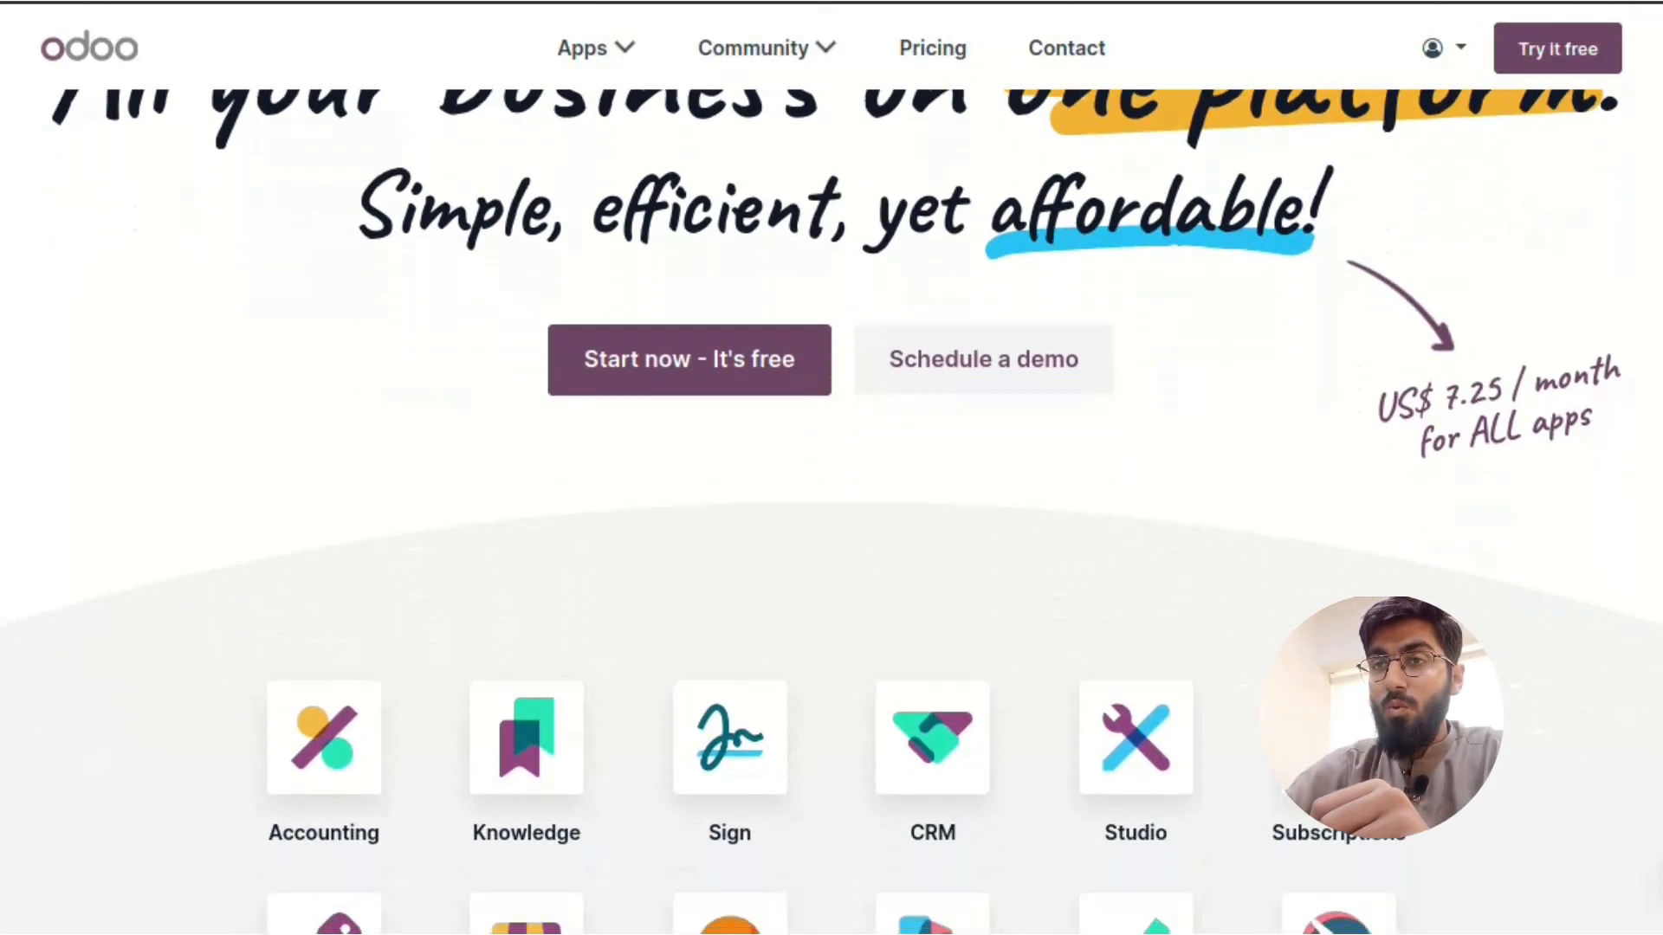
pyautogui.scroll(-3)
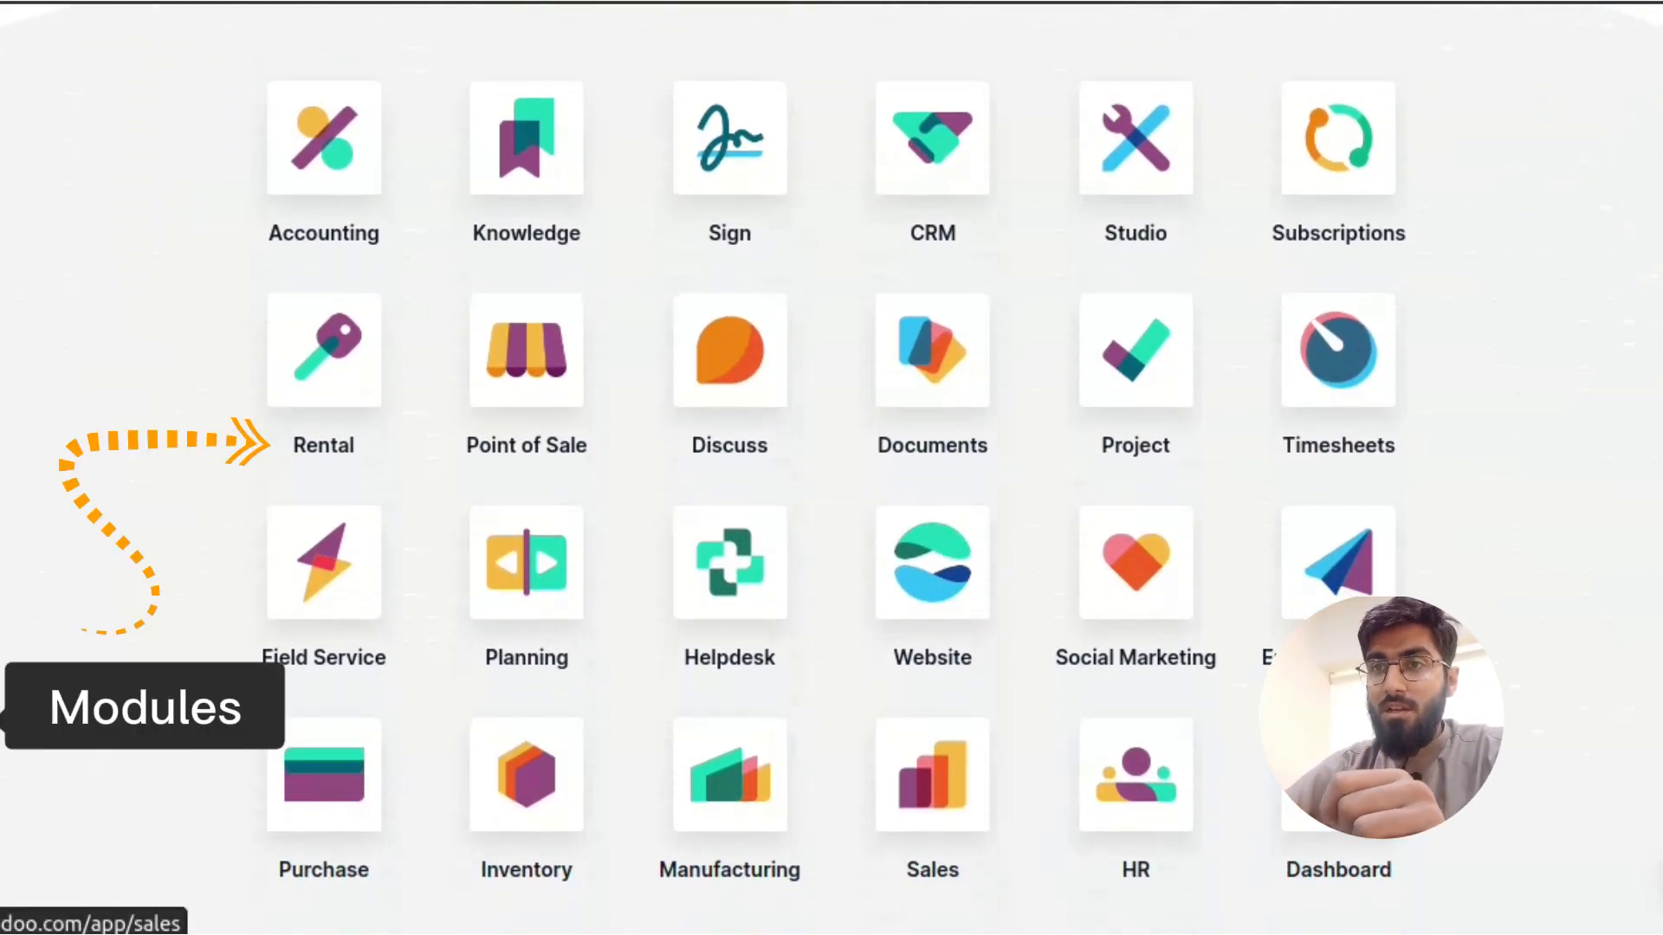
pyautogui.scroll(-3)
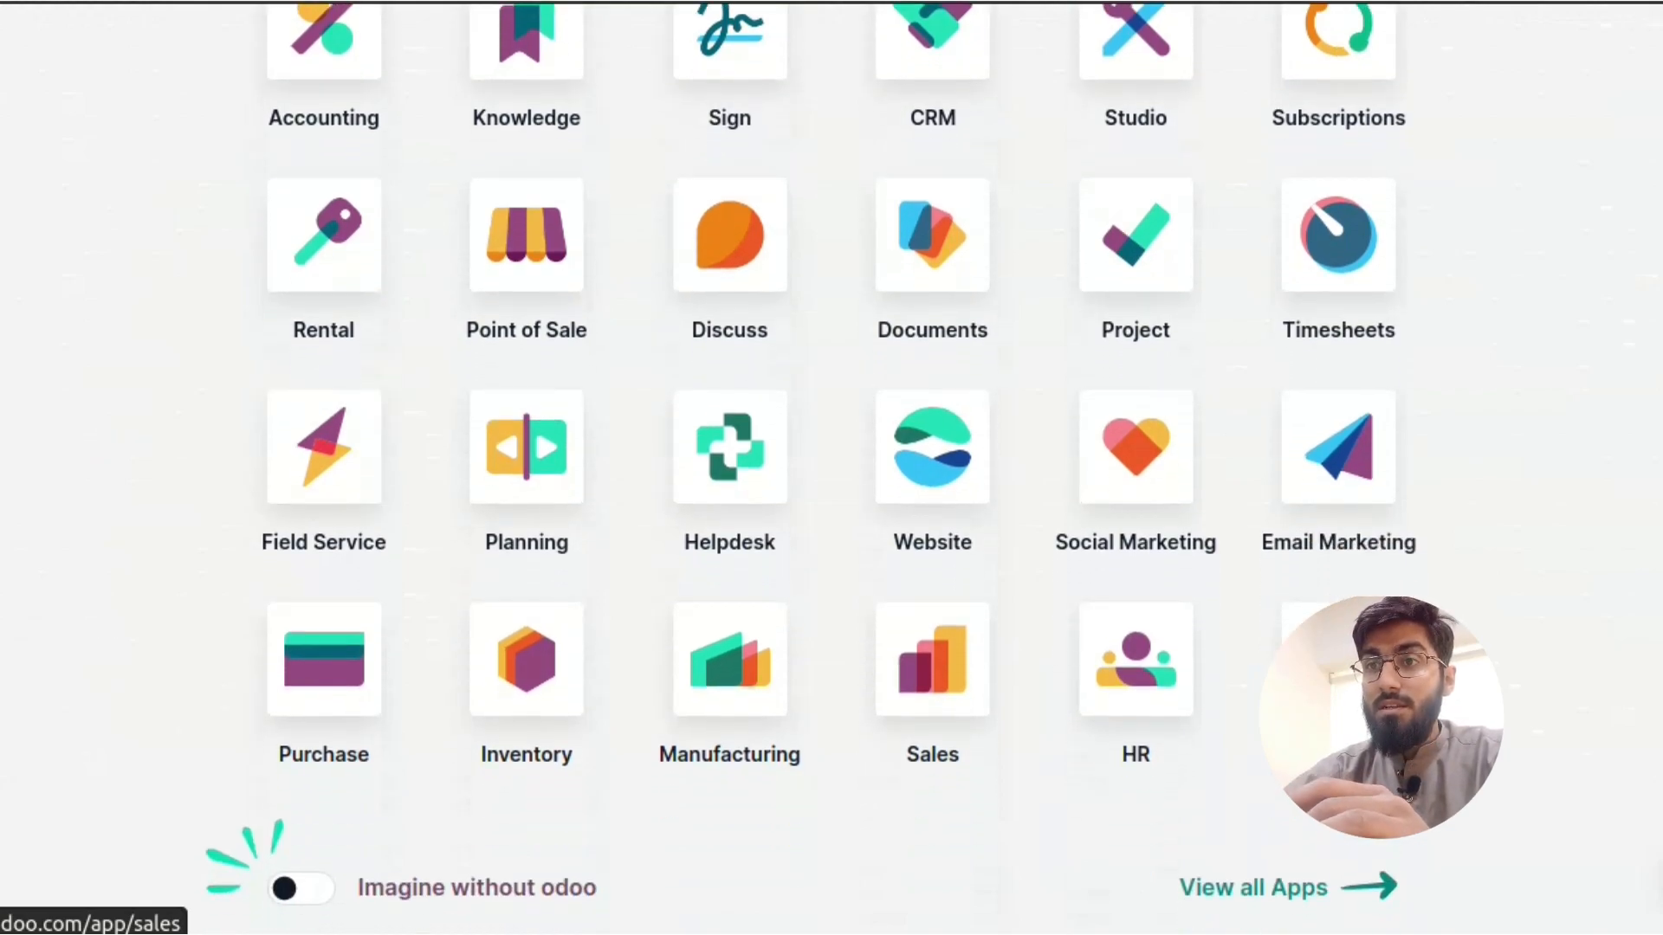
pyautogui.scroll(-3)
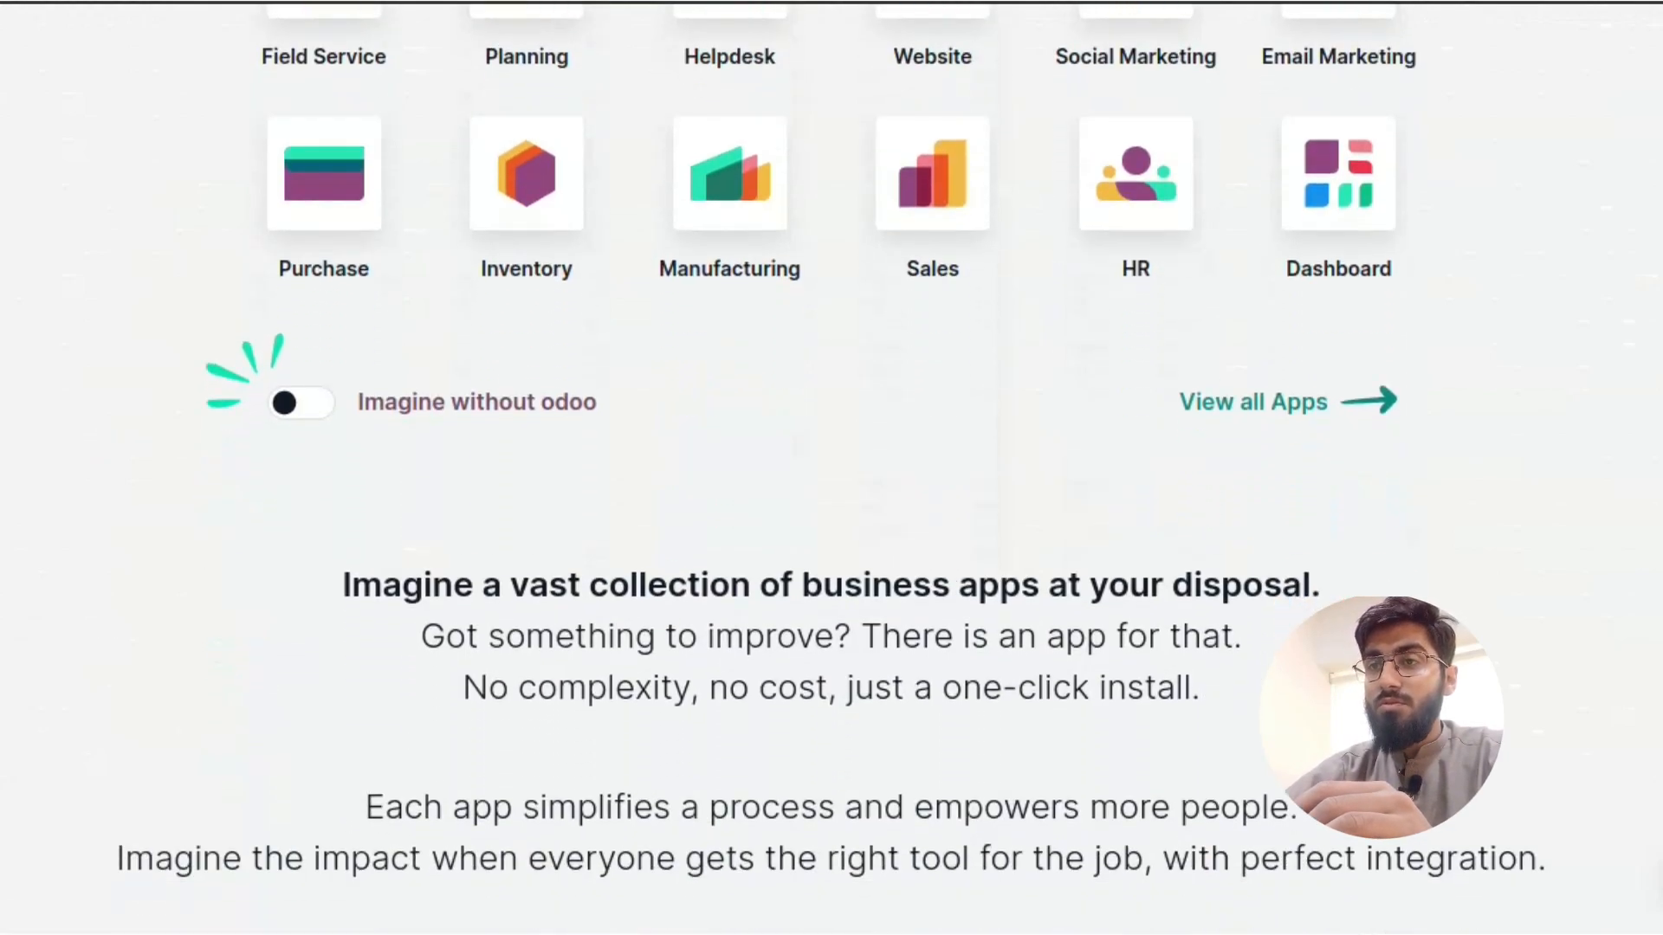